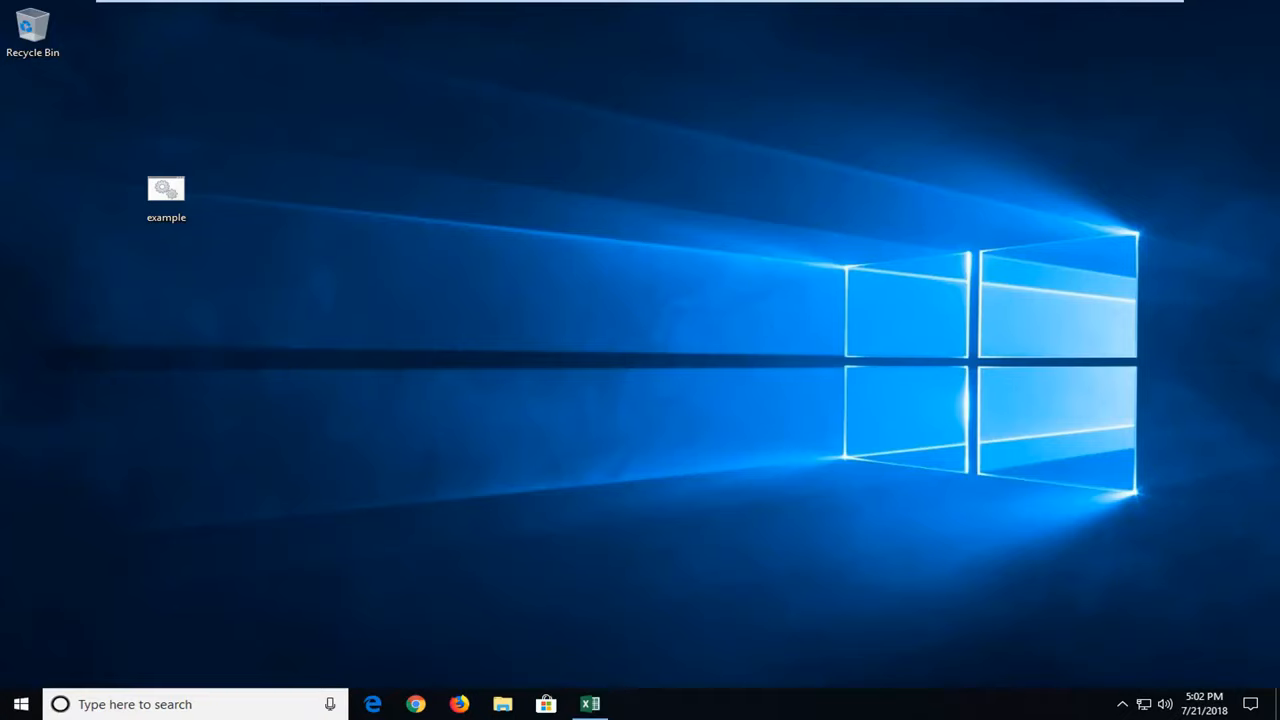
mouse_move(776, 464)
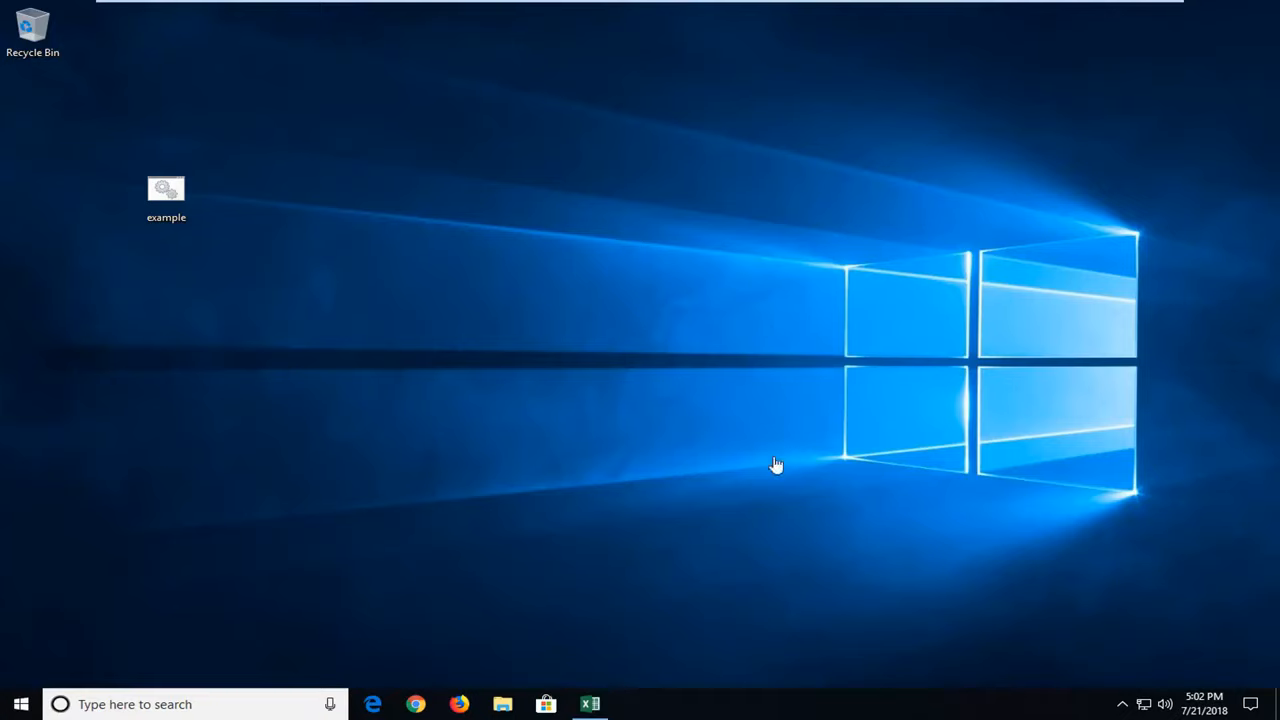
Step: Search the Start menu for 'folder options' to surface File Explorer Options
left_click(18, 708)
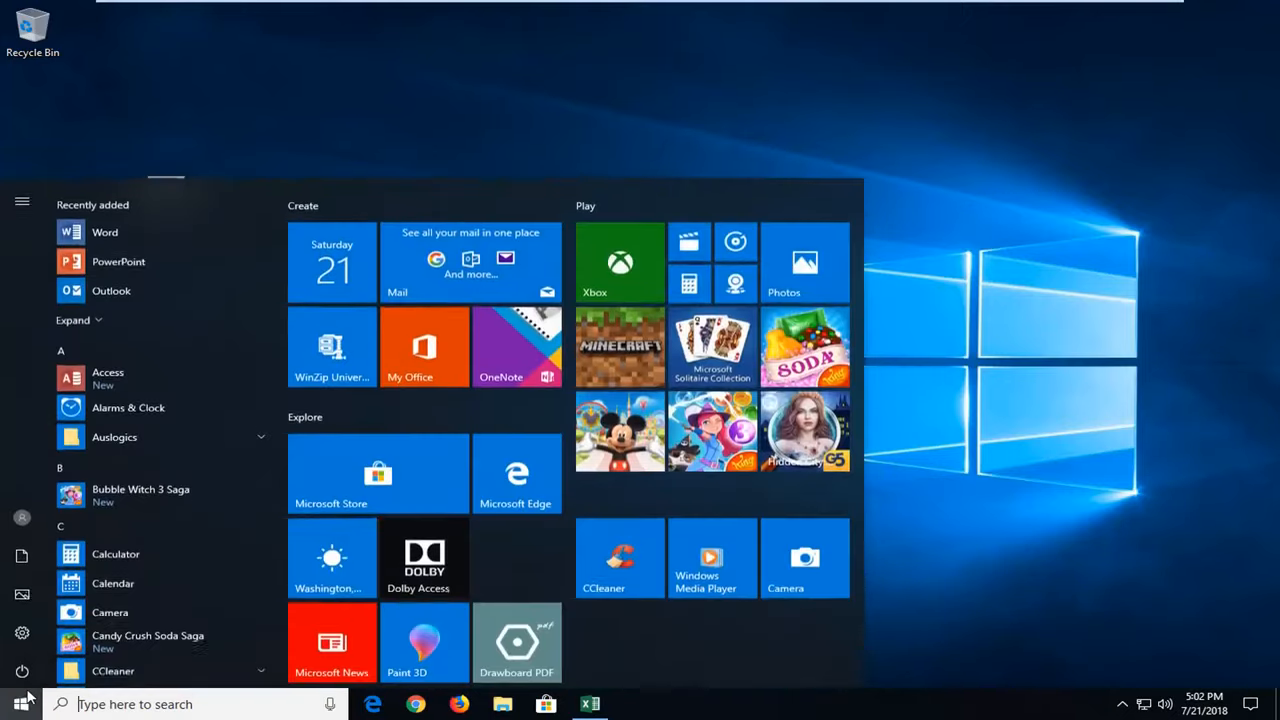
type("folder options")
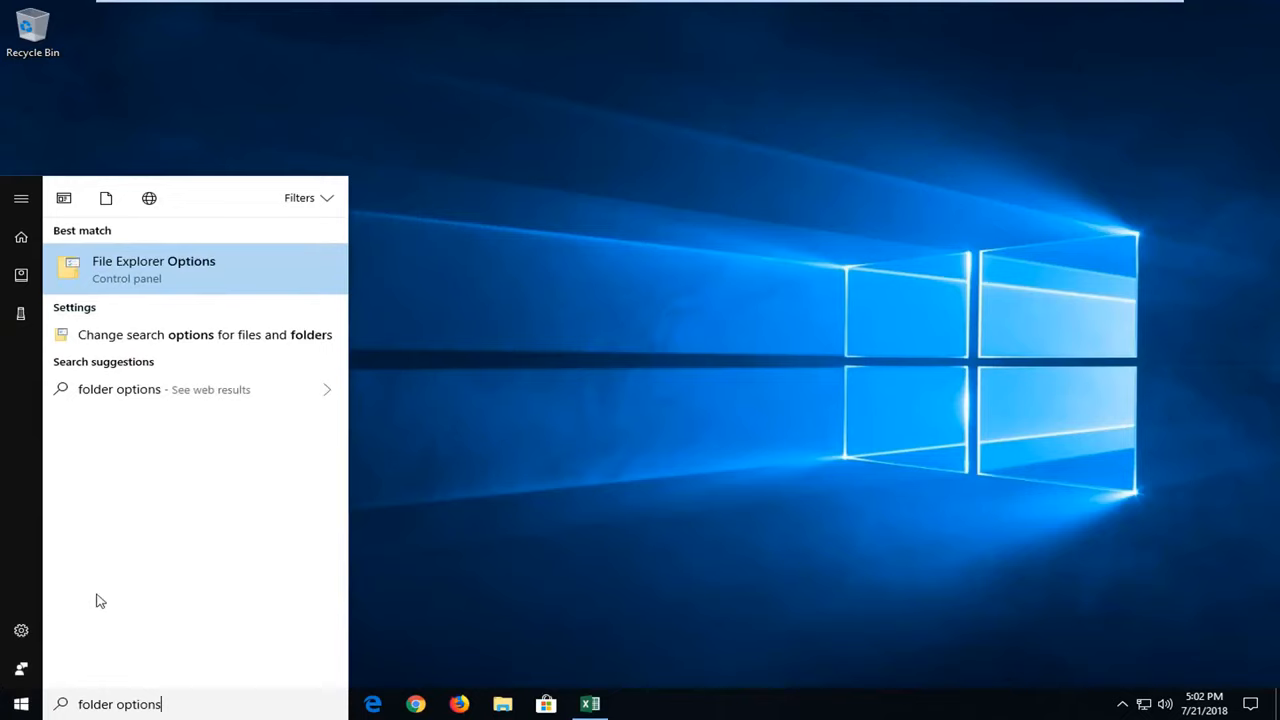
mouse_move(156, 270)
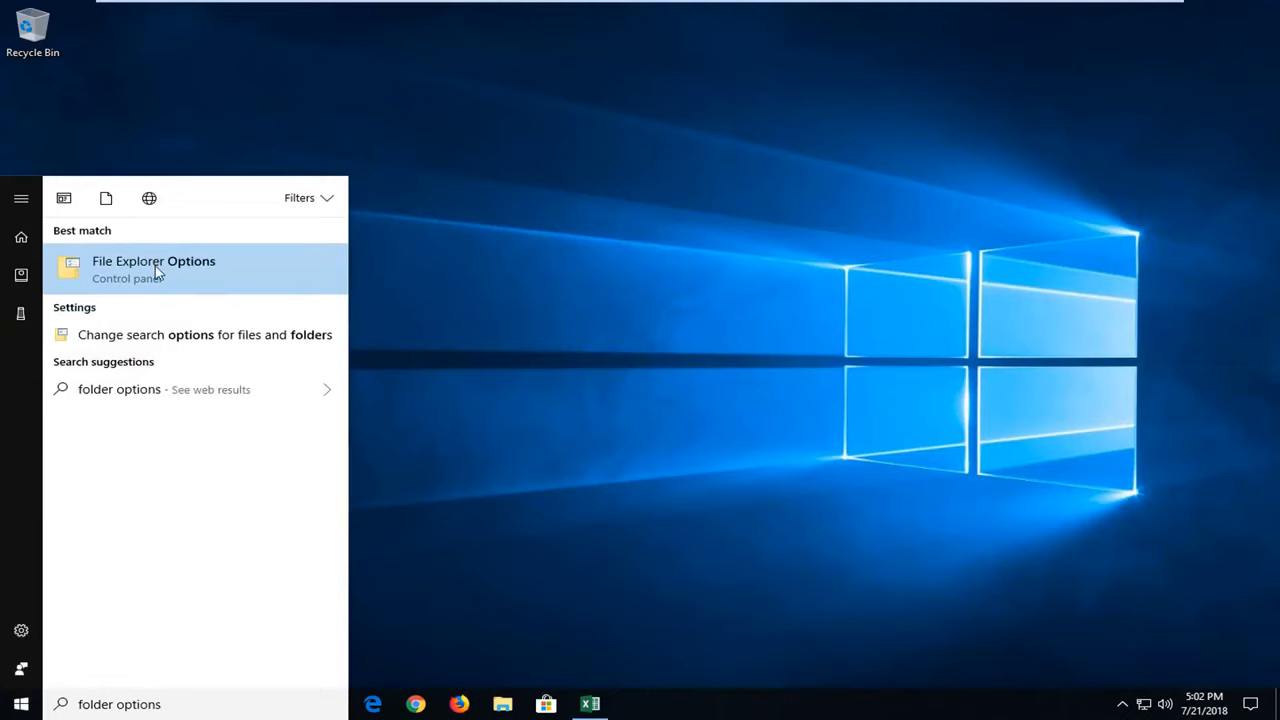
Step: In File Explorer Options View settings, untick 'Hide extensions for known file types' and confirm with OK
left_click(152, 270)
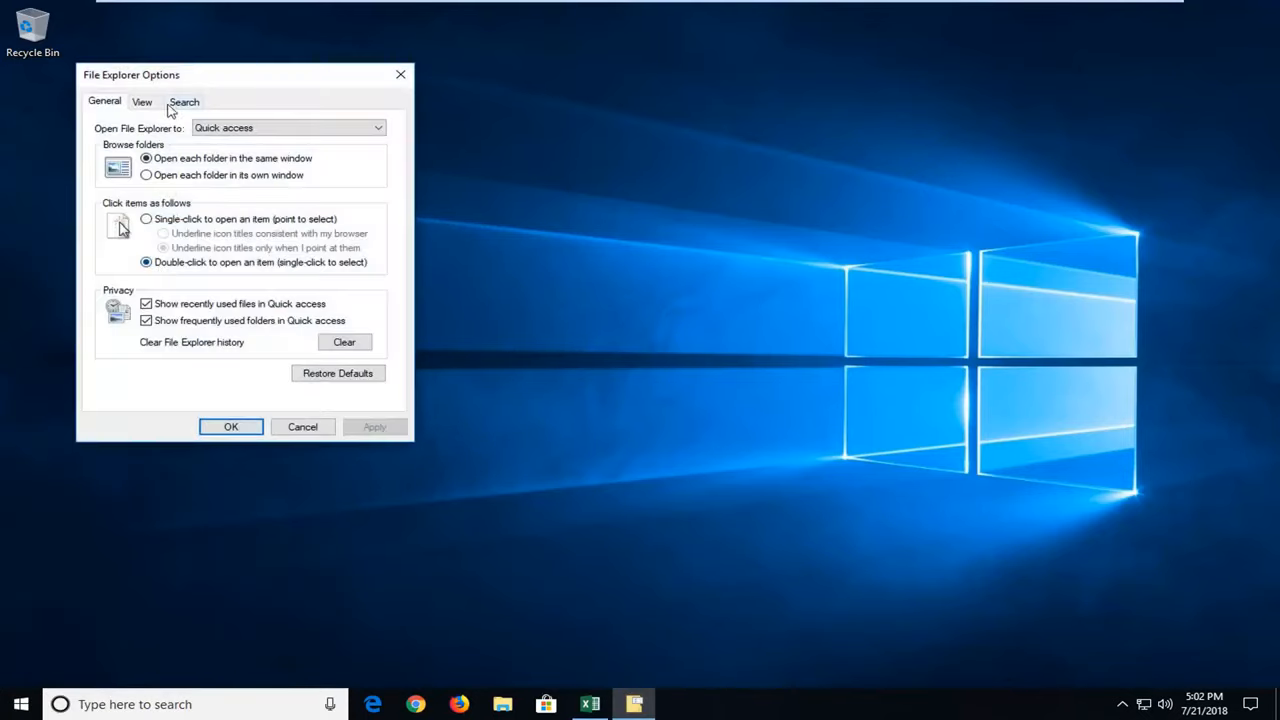
left_click(142, 100)
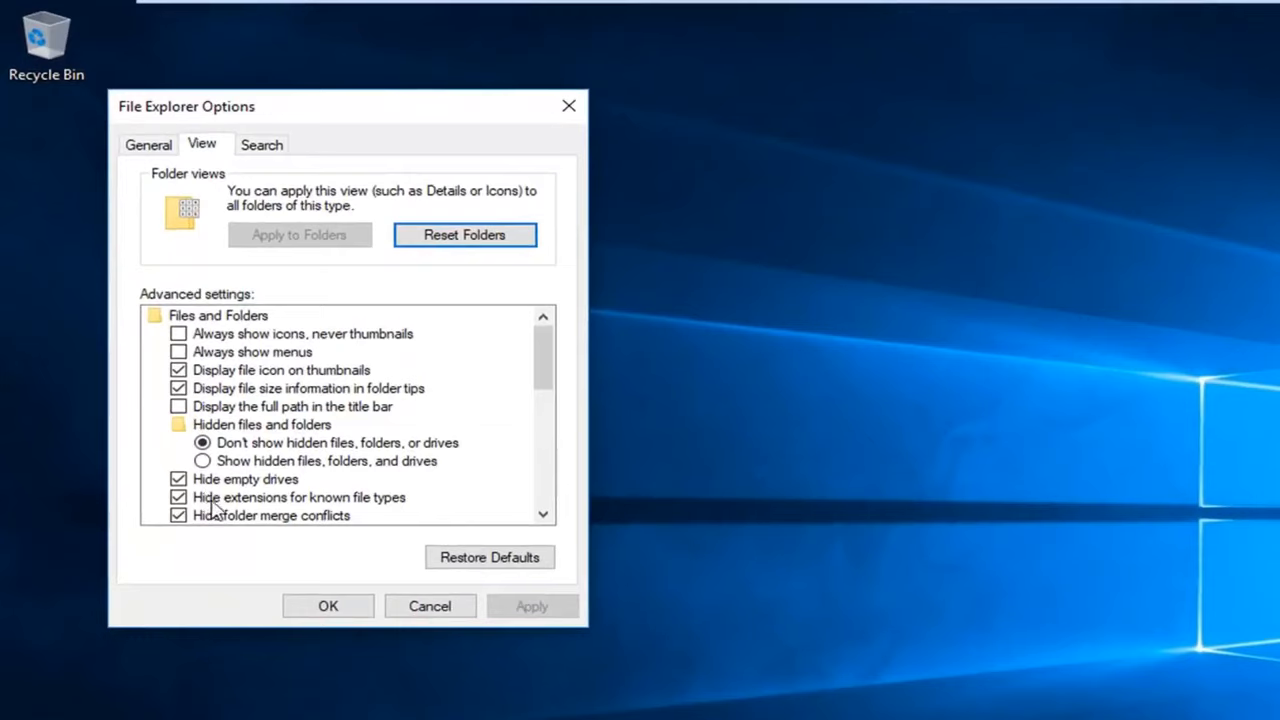
left_click(180, 496)
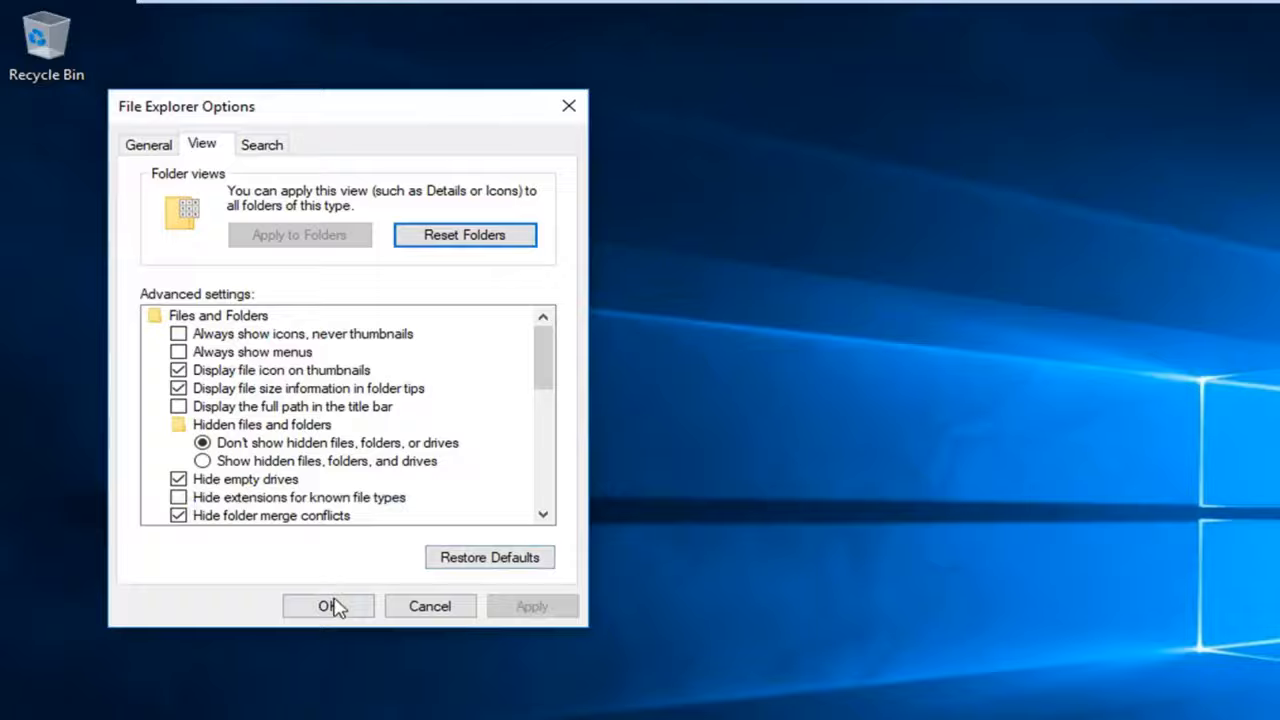
left_click(328, 606)
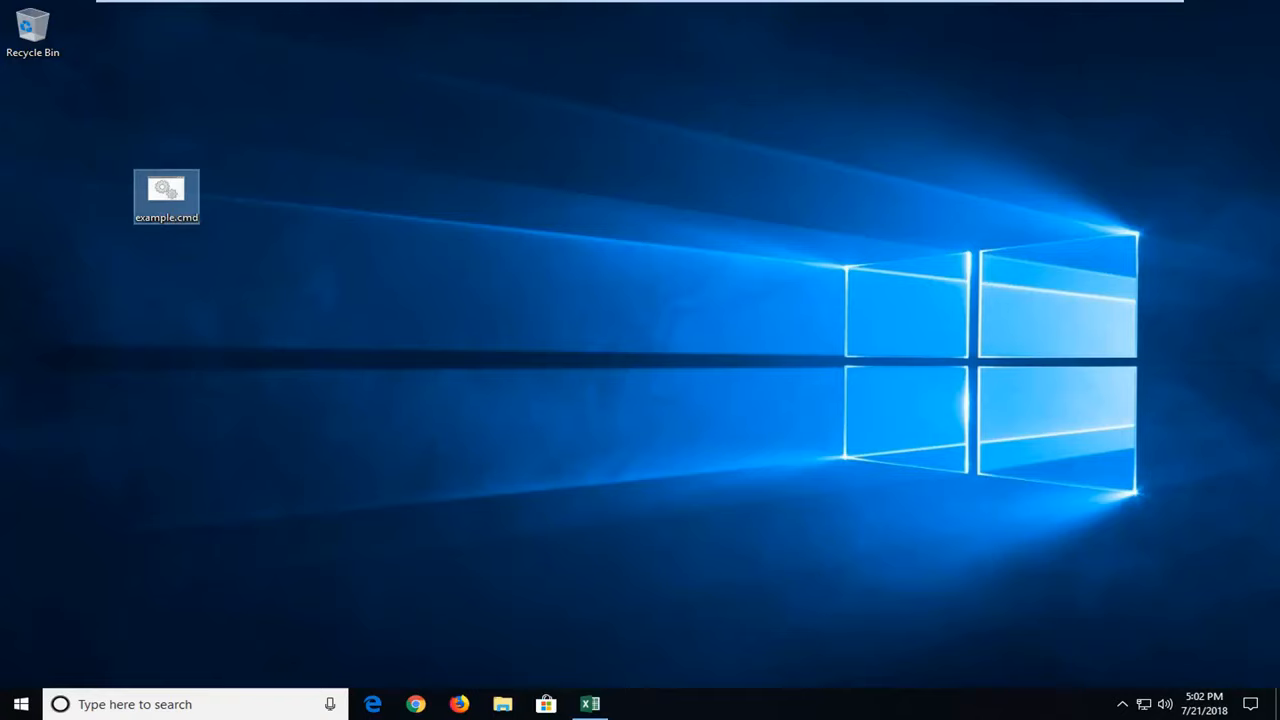
mouse_move(184, 198)
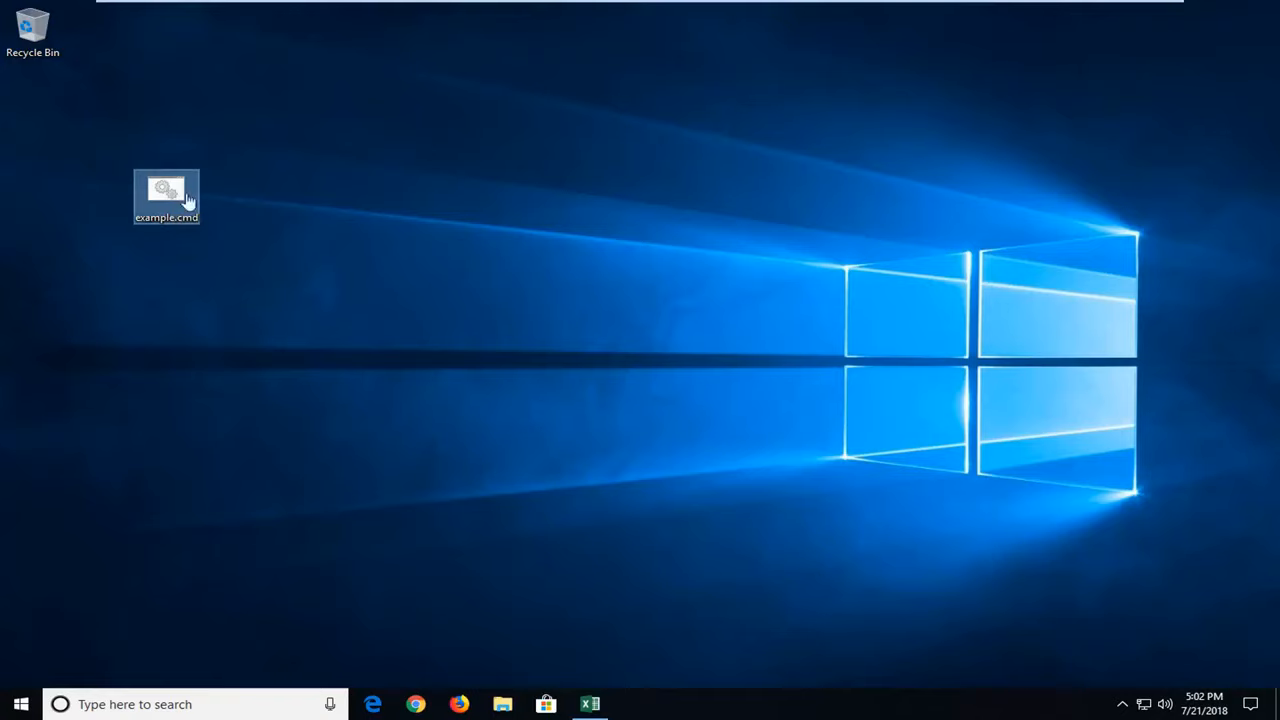
Step: Rename the desktop file example.cmd, replacing its extension with mp3
right_click(168, 192)
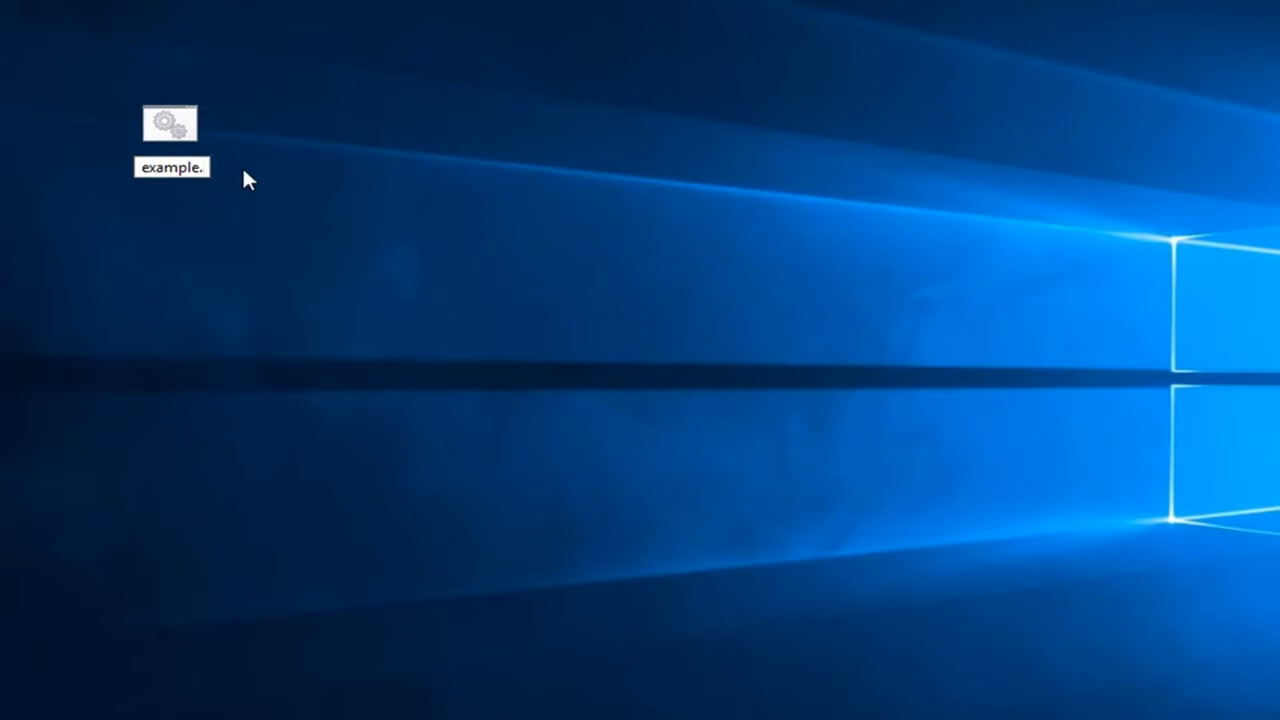
type("mp3")
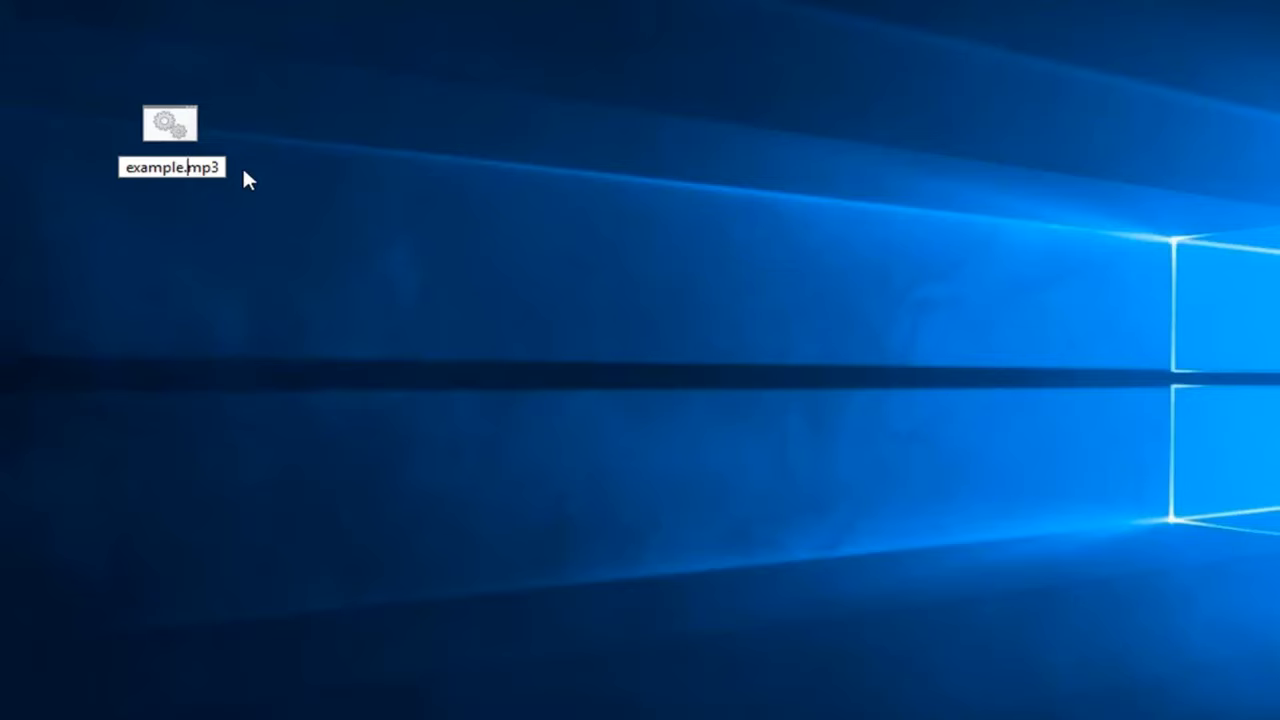
Step: Commit the name example.mp3, accept the extension-change warning, and select the renamed file
key("Enter")
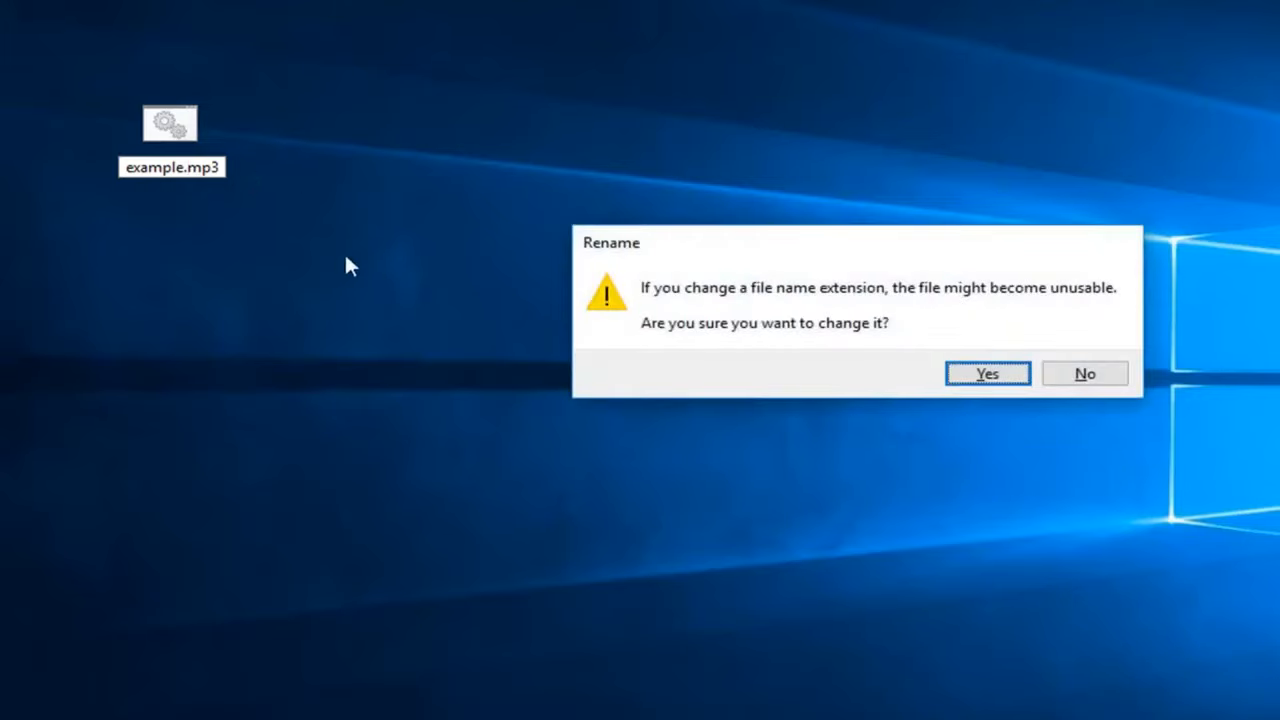
mouse_move(764, 302)
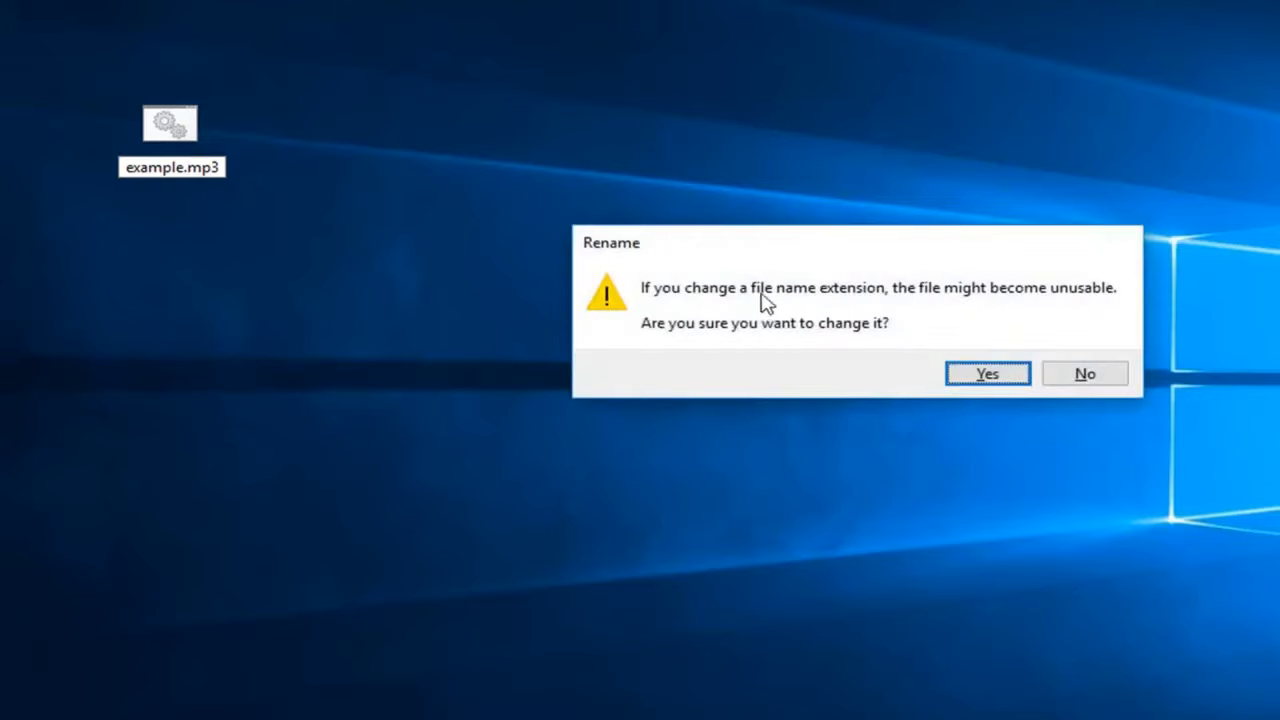
mouse_move(956, 310)
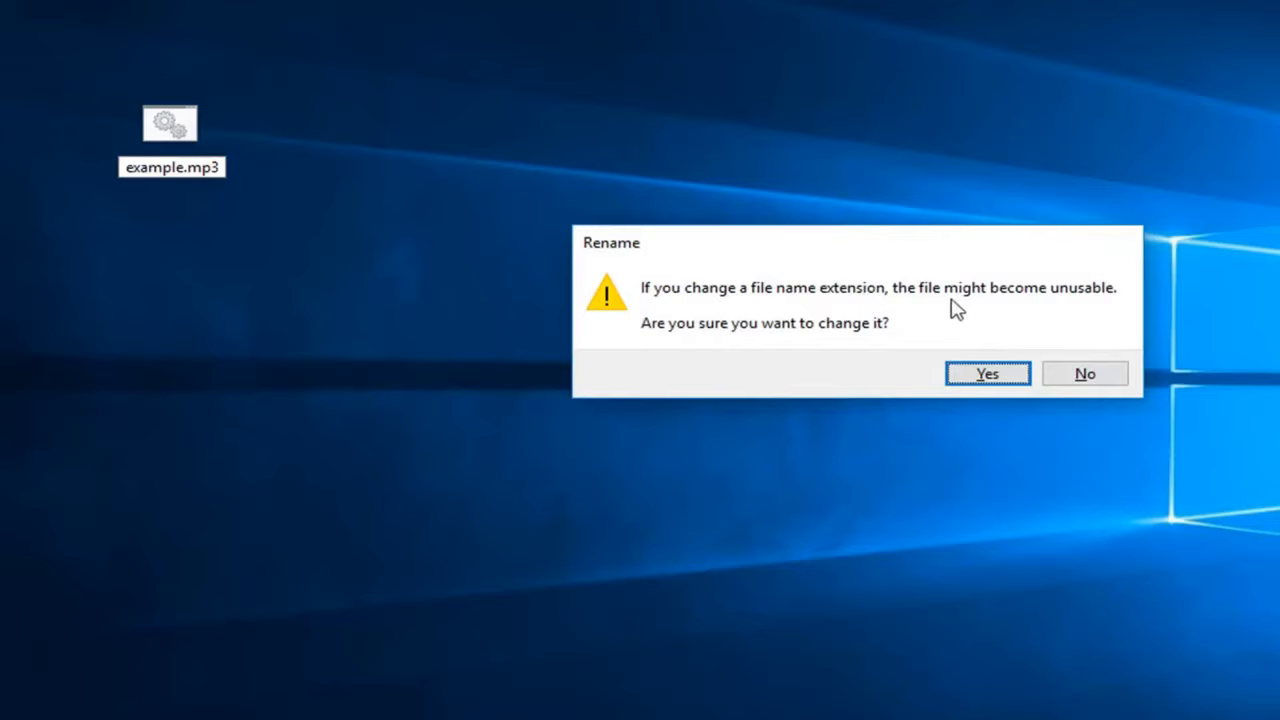
mouse_move(752, 348)
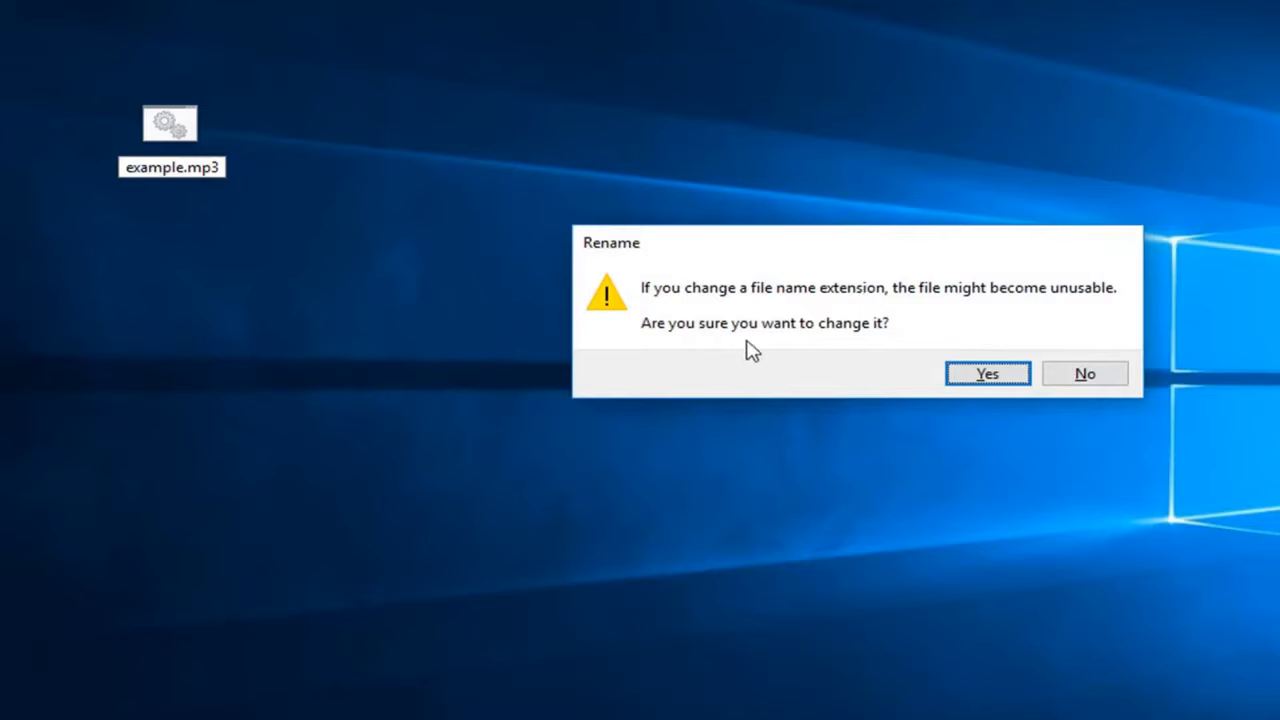
left_click(988, 374)
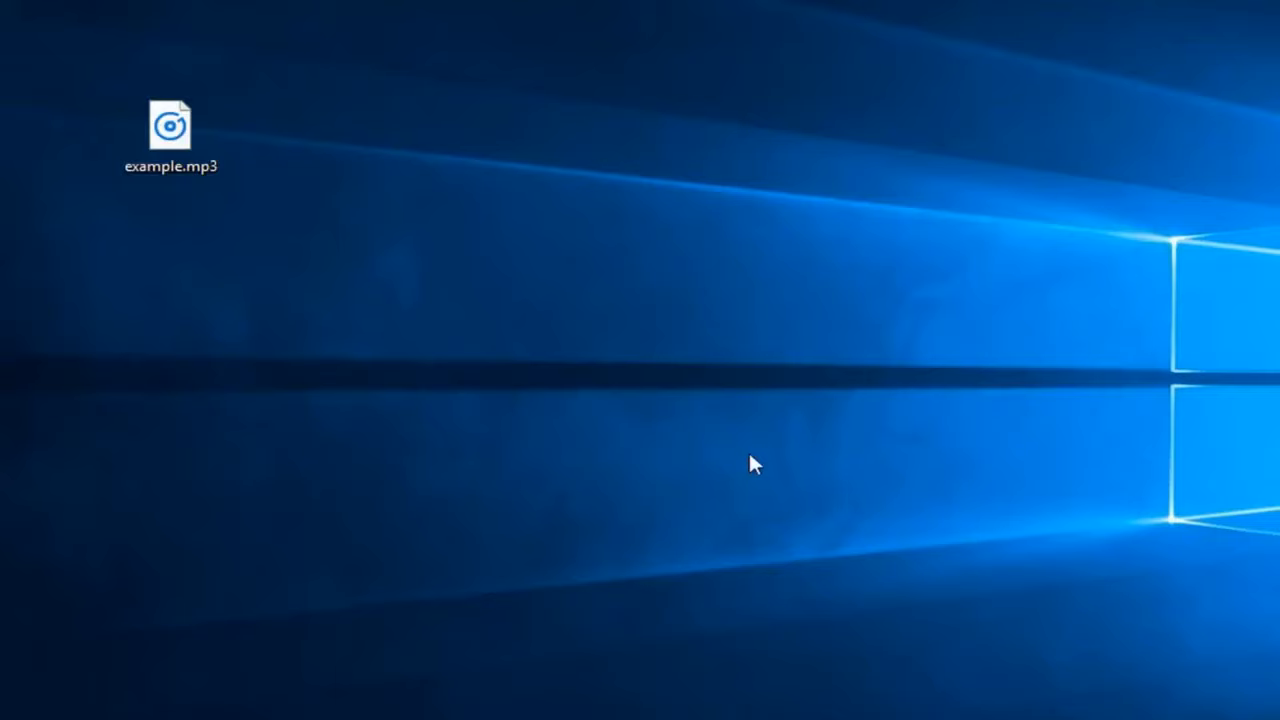
left_click(172, 120)
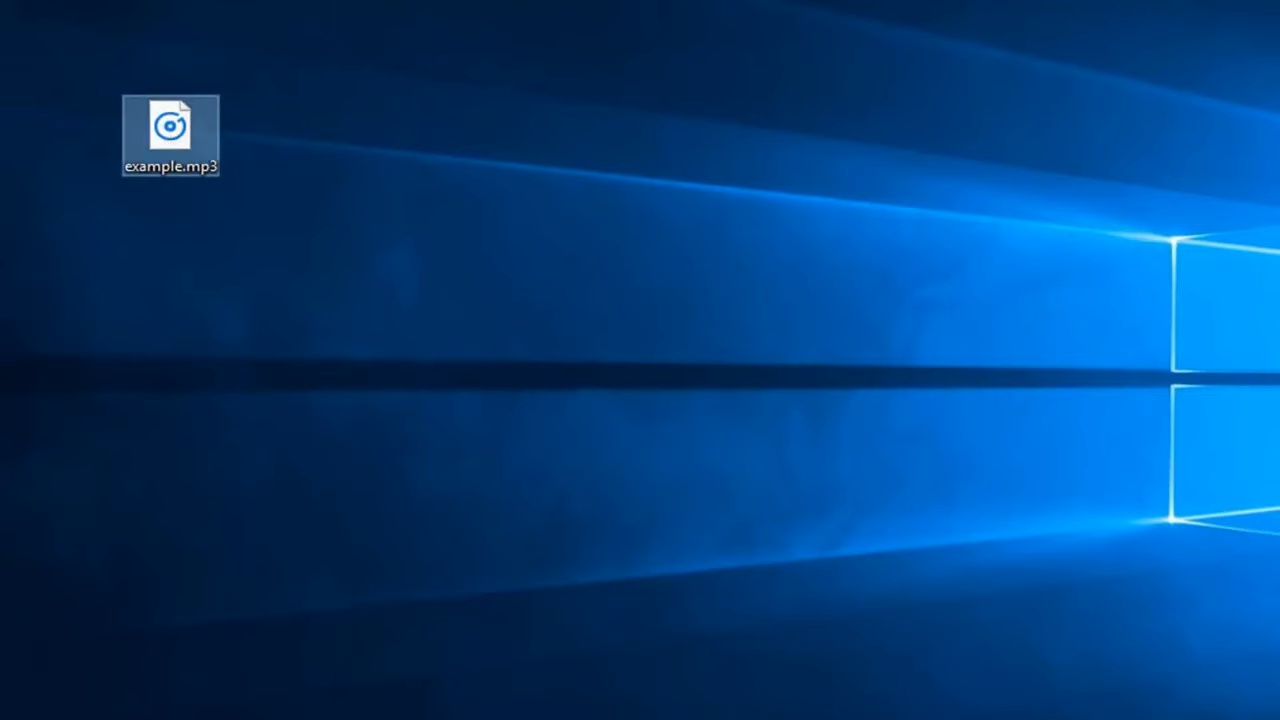